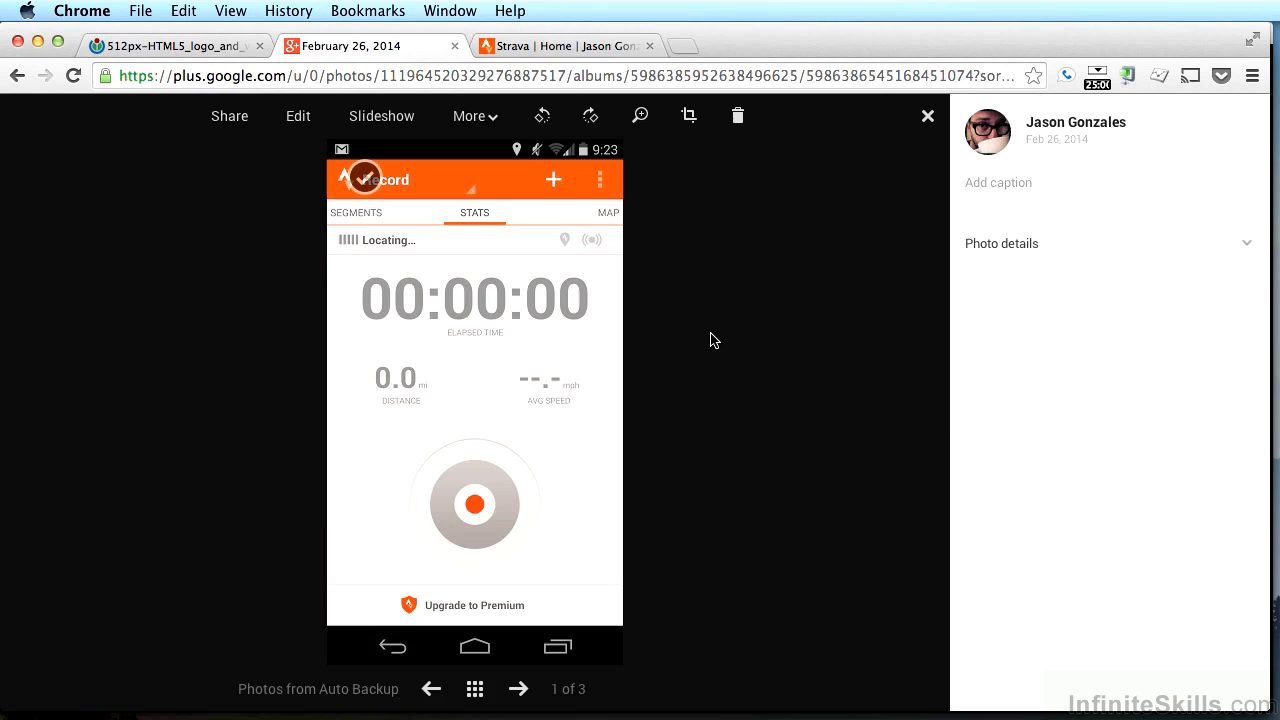
Step: Switch from the Google+ Strava screenshot to the Strava | Home tab's activity feed
click(567, 46)
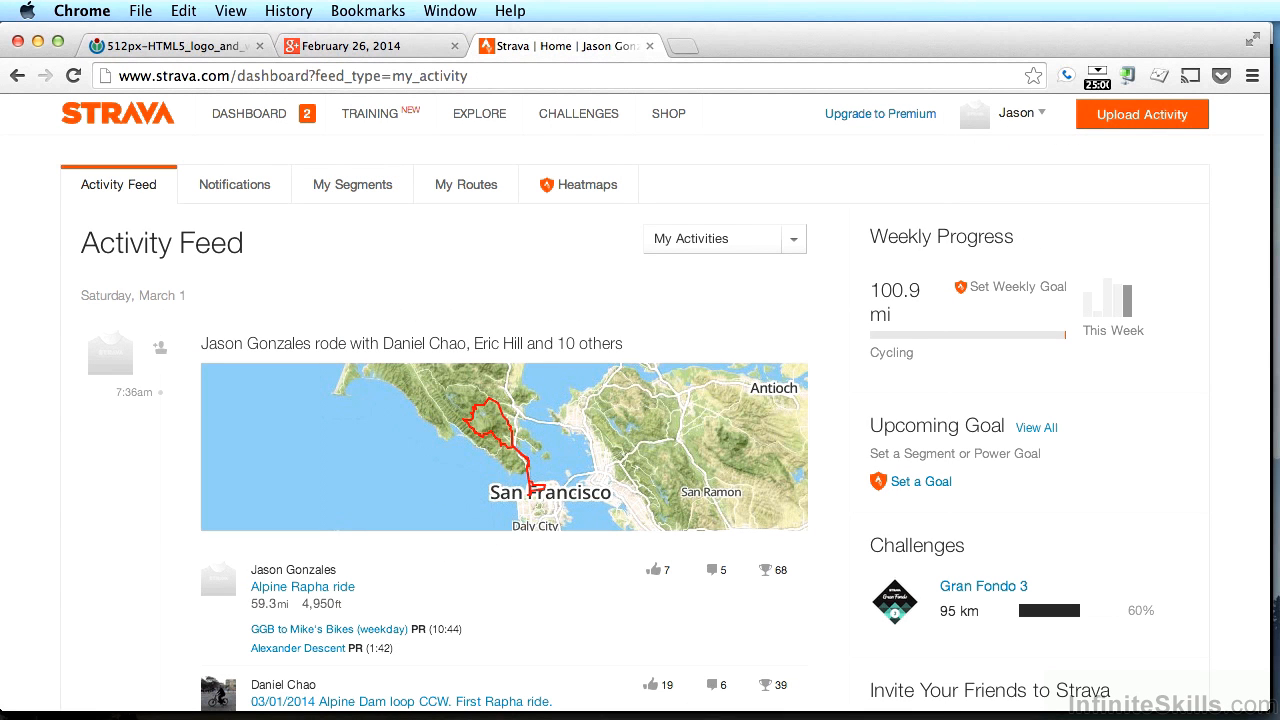